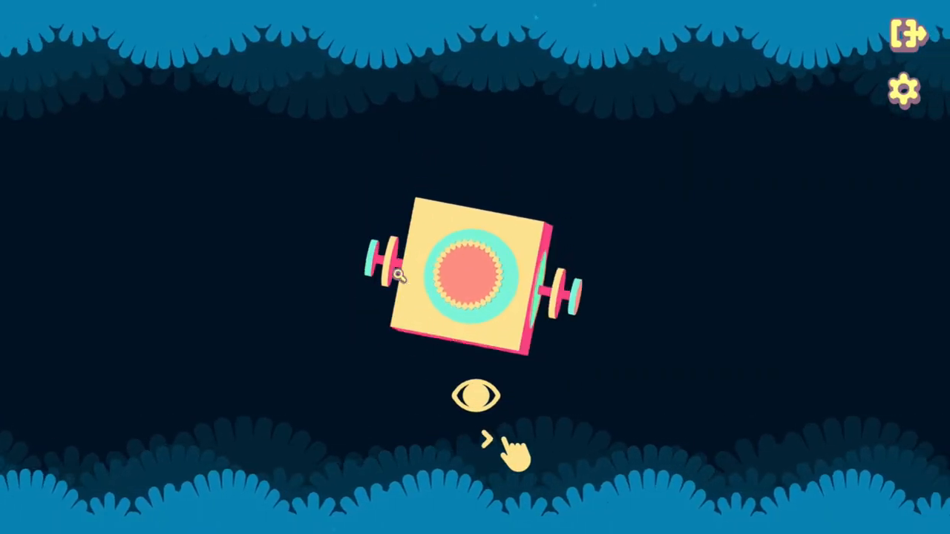
Step: Rotate the floating box with the red circle until a bowl with two question-marked paths appears
left_click(478, 395)
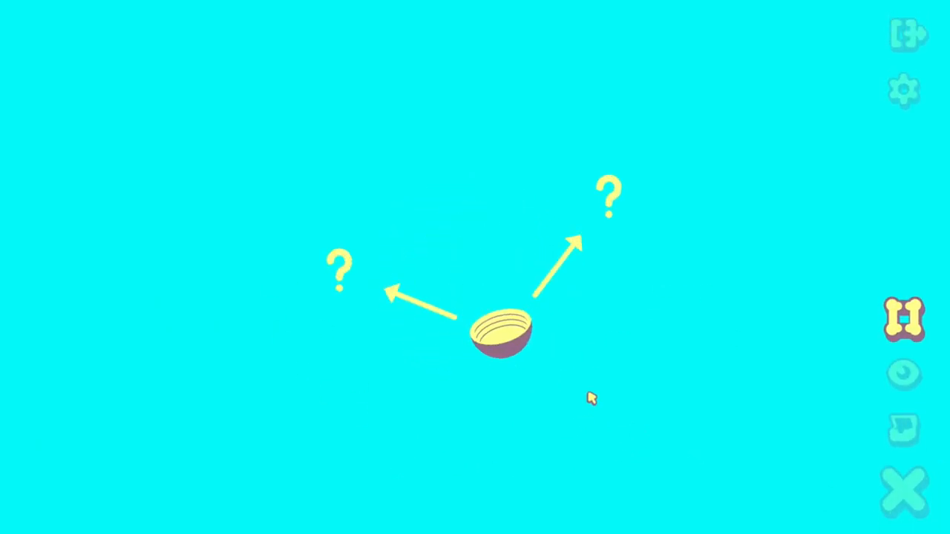
mouse_move(623, 194)
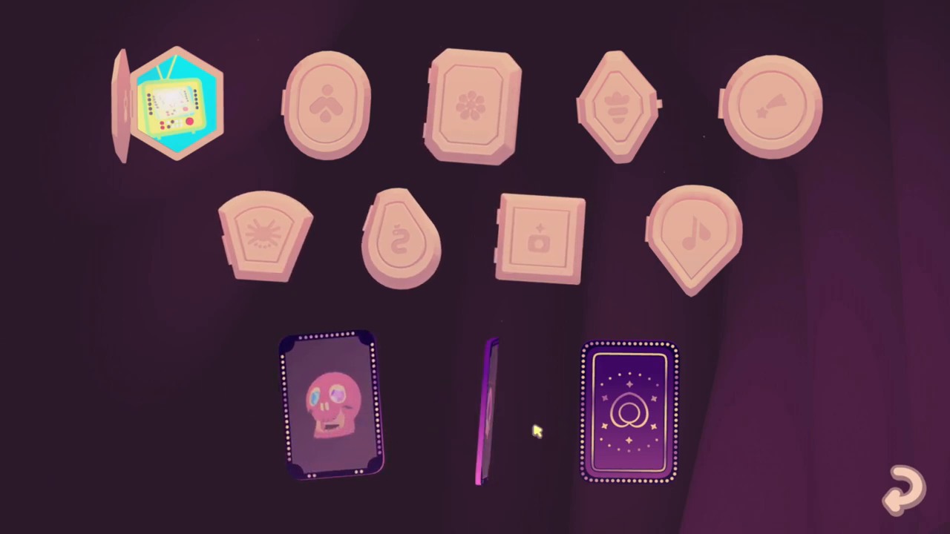
Step: Open the hexagonal TV locket from the gallery, revealing a paw print and retro television
left_click(484, 412)
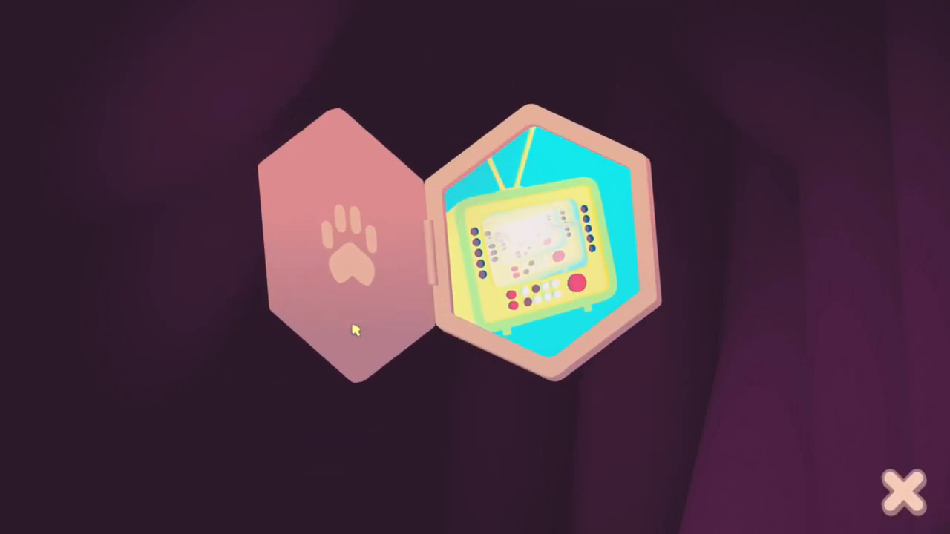
mouse_move(356, 277)
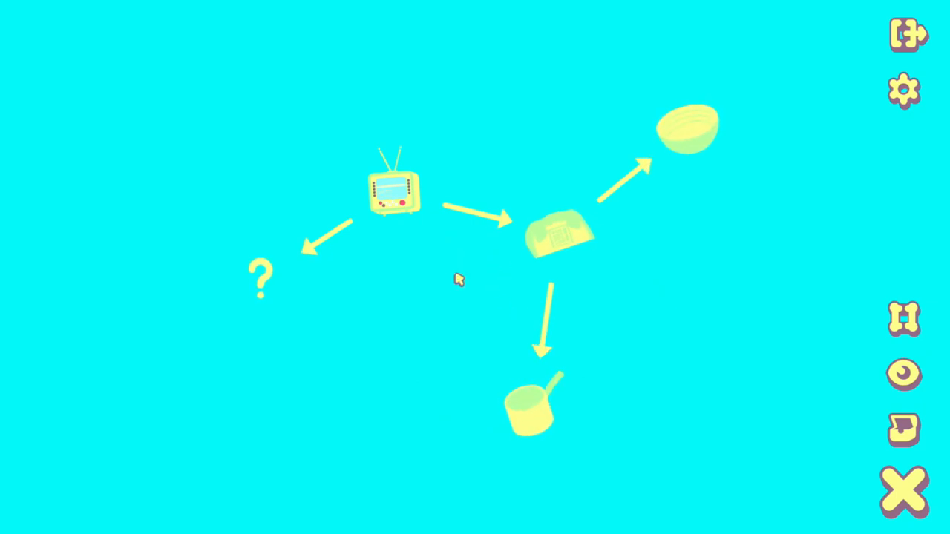
Step: Show the evolution chart with the television leading to a rotary phone, bowl and saucepan
left_click(393, 192)
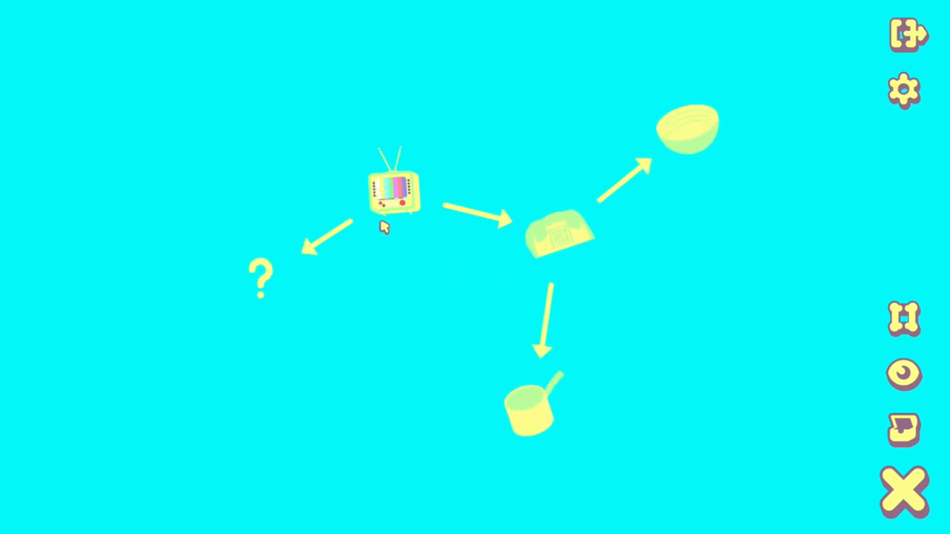
mouse_move(519, 205)
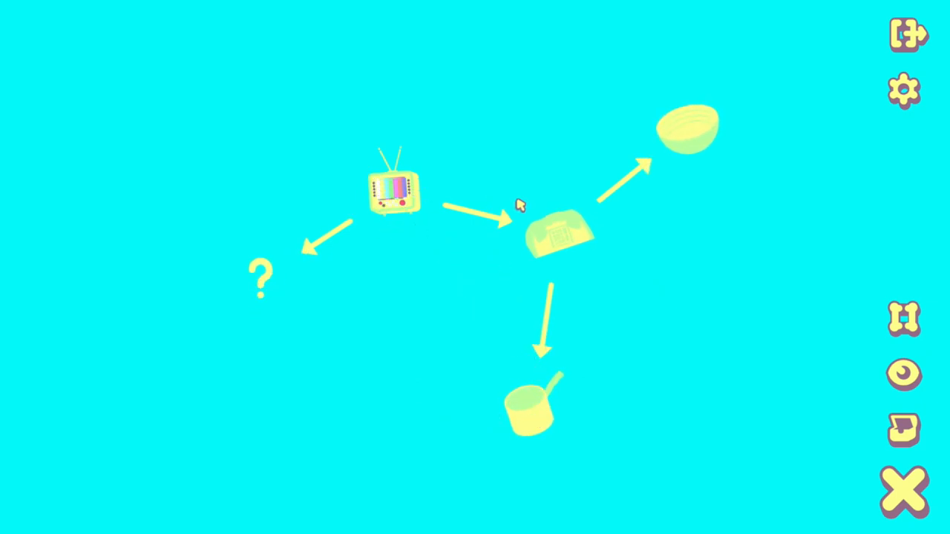
mouse_move(295, 274)
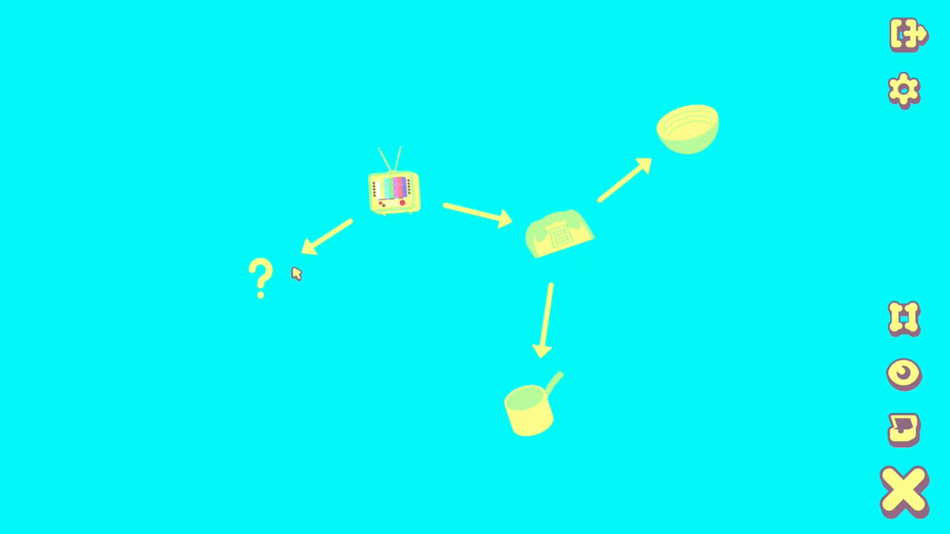
mouse_move(400, 205)
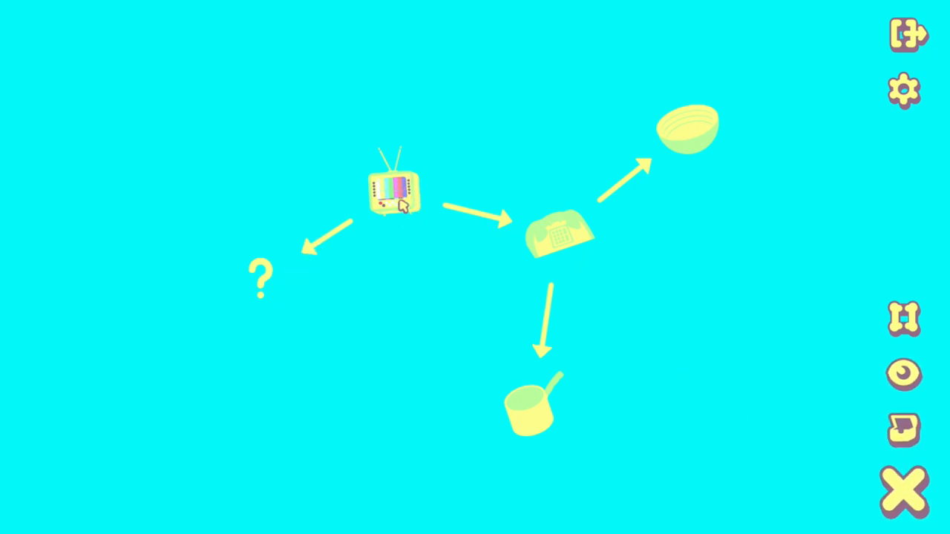
mouse_move(468, 232)
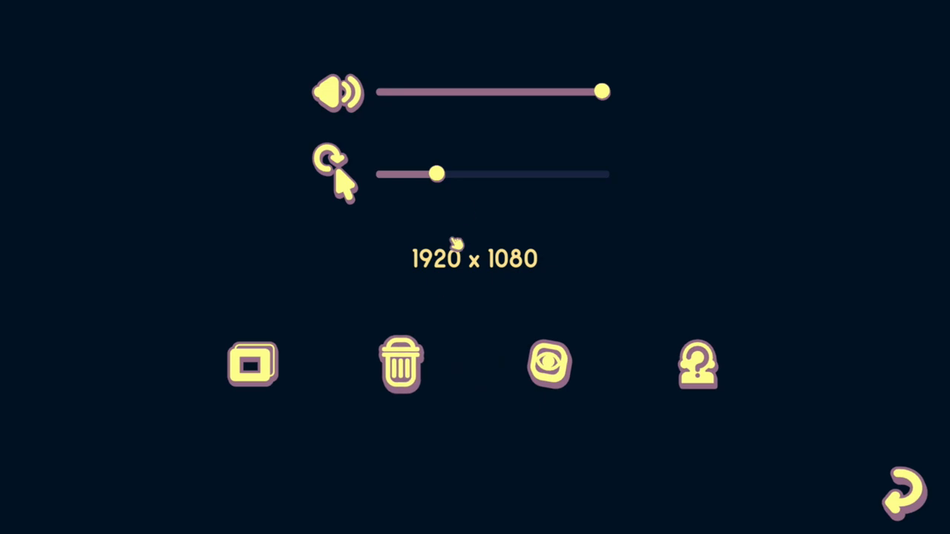
mouse_move(415, 374)
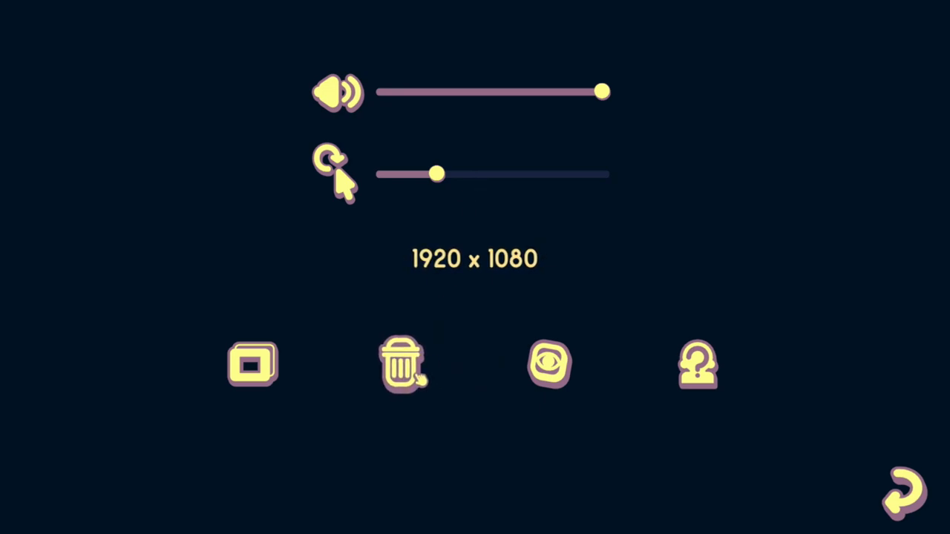
mouse_move(561, 433)
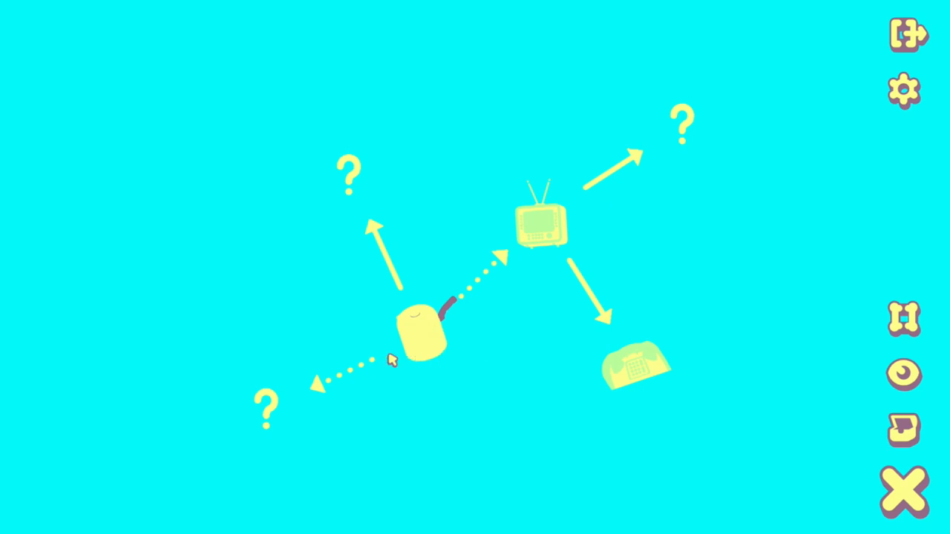
mouse_move(415, 340)
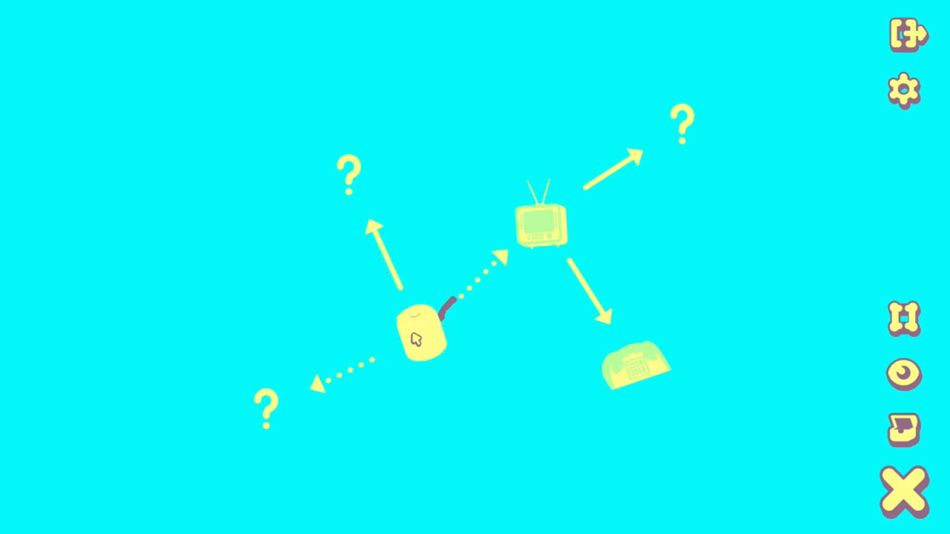
mouse_move(904, 493)
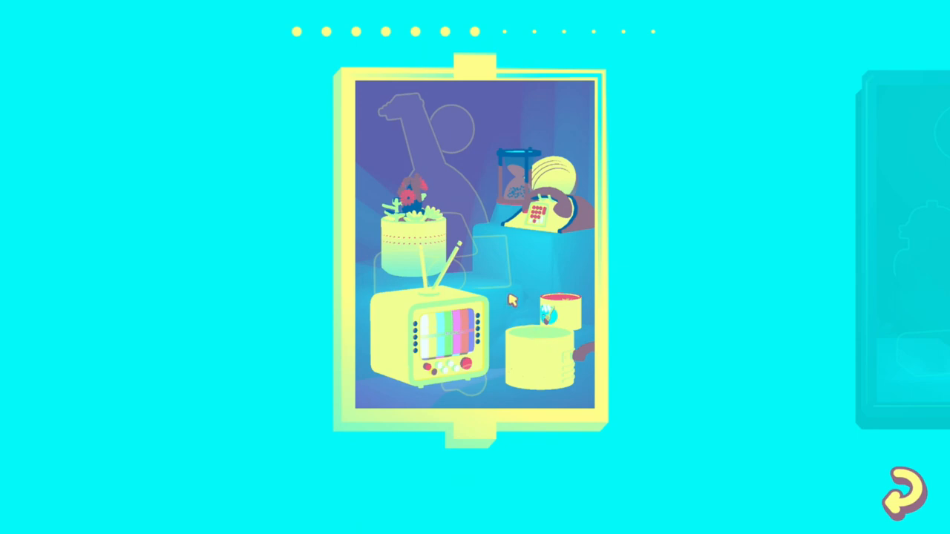
mouse_move(448, 291)
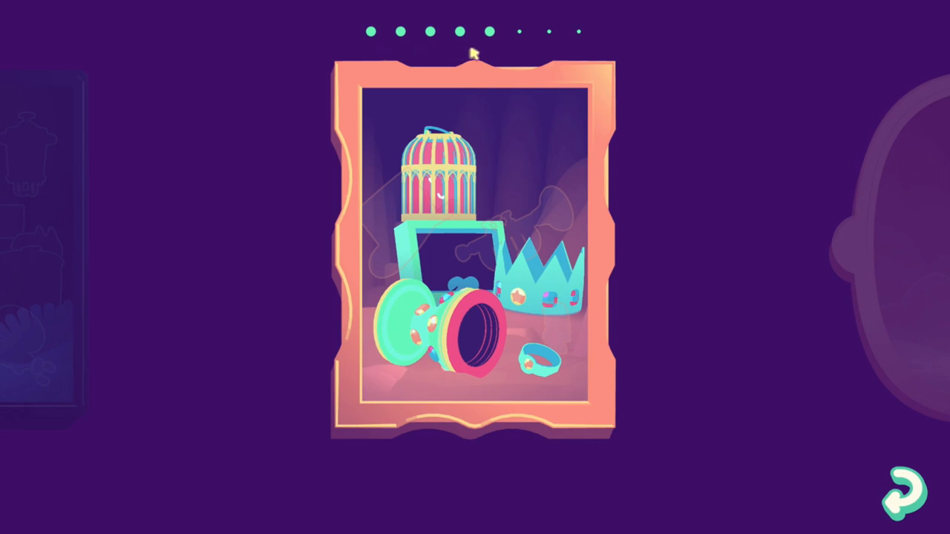
mouse_move(641, 372)
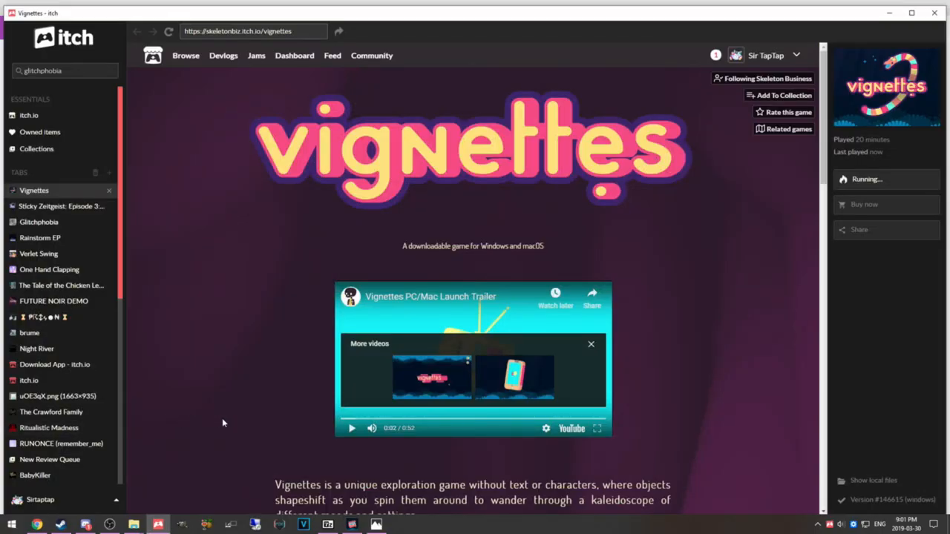
Step: Follow the vignettesga.me link on the store page, opening the official site in a new tab
scroll("down", 3)
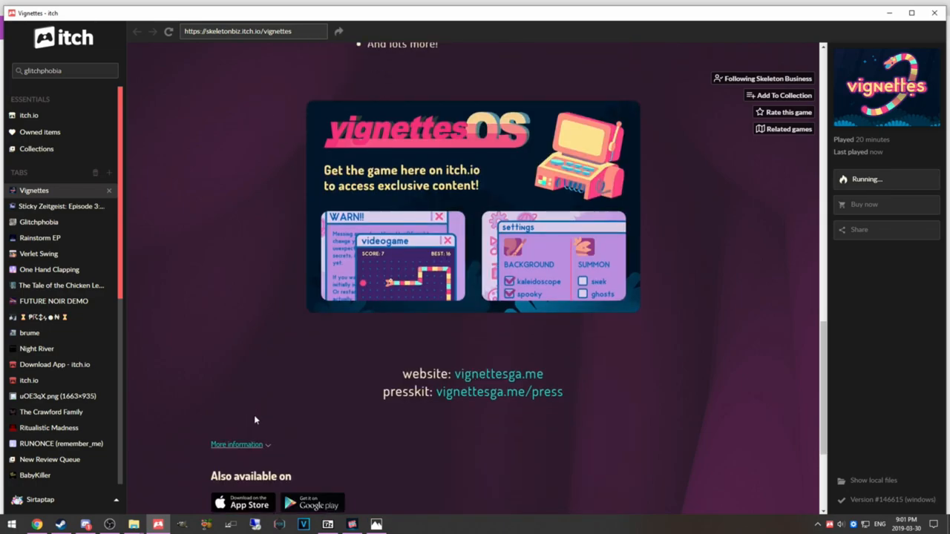
scroll("down", 3)
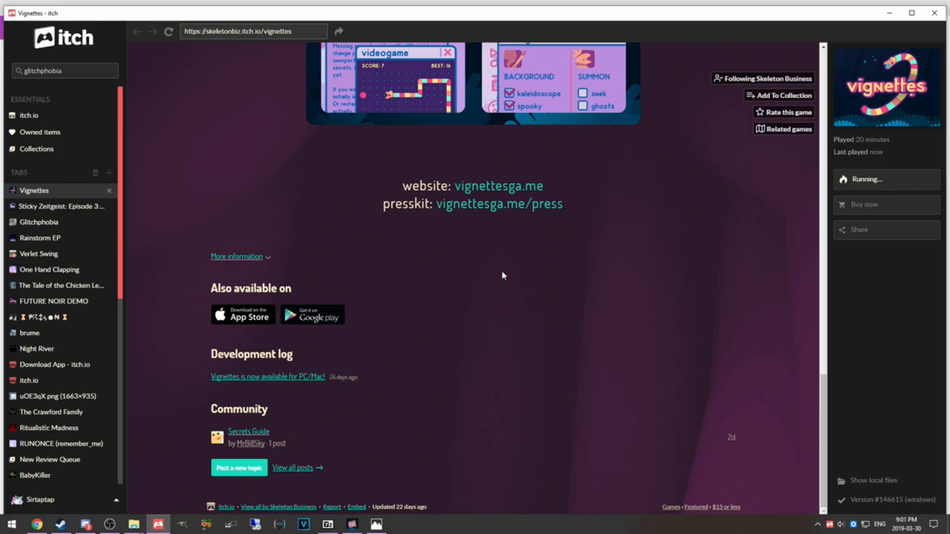
left_click(499, 185)
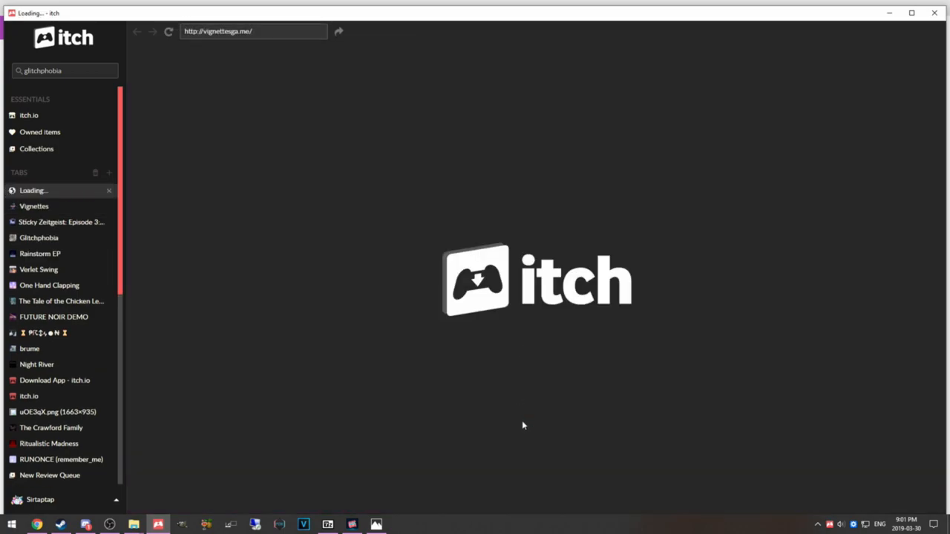